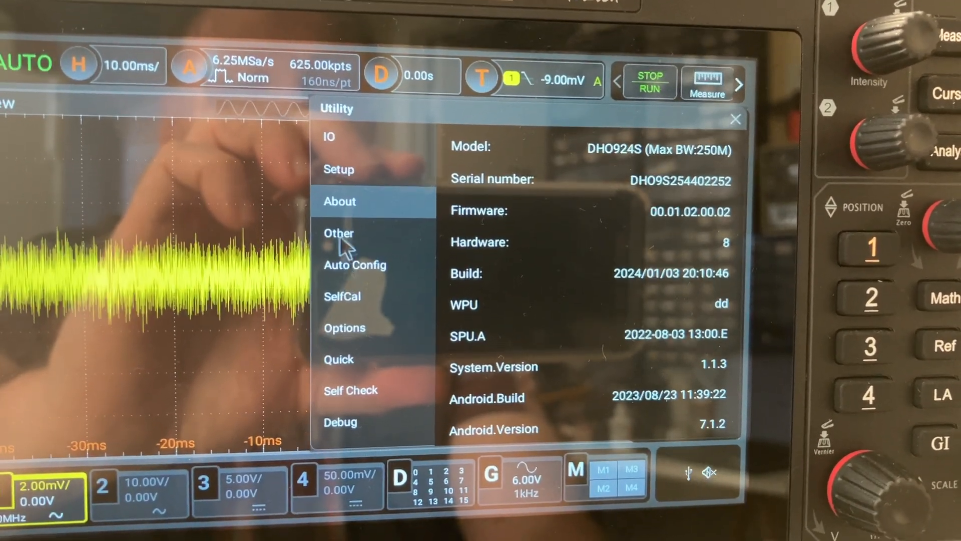
- Reveal the HDMI output resolution choices in Utility > Other, currently 1600x900_60
left_click(337, 234)
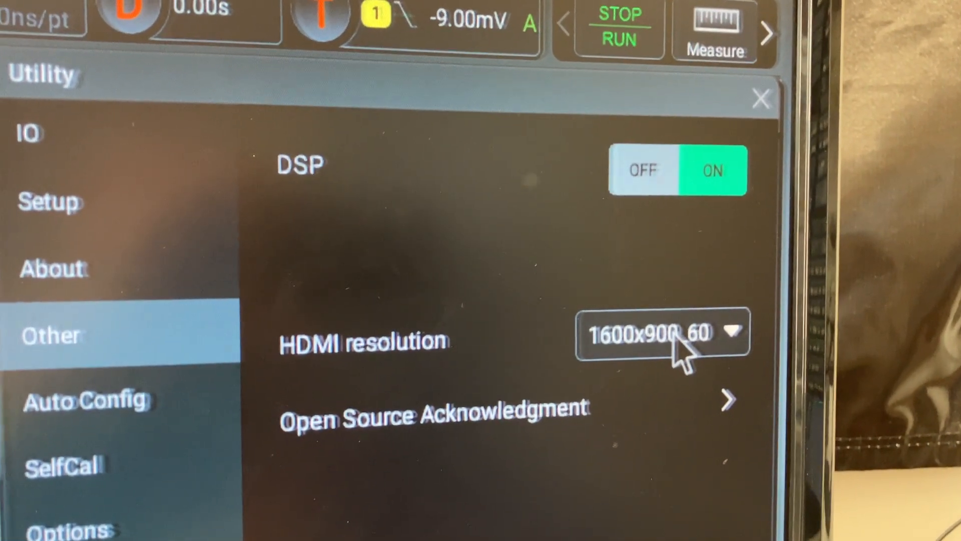
left_click(662, 333)
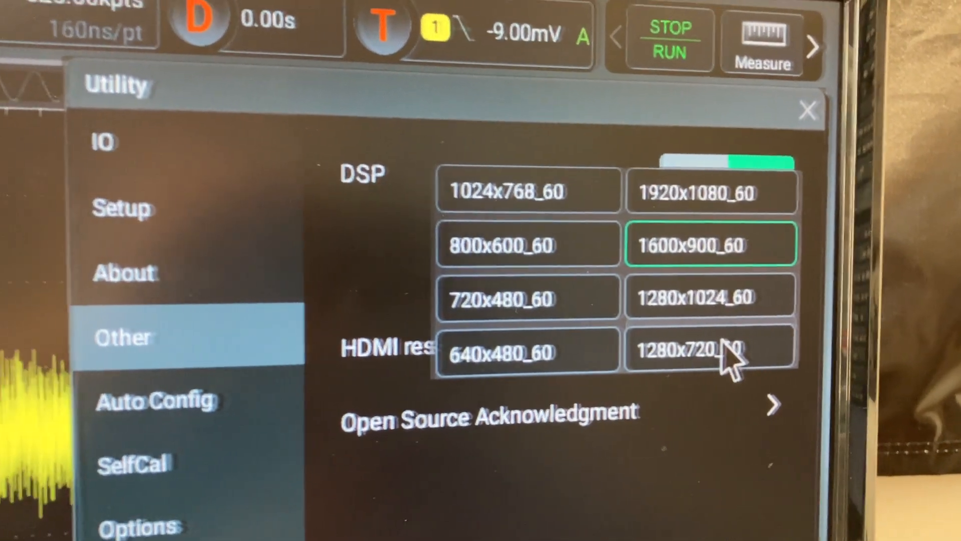